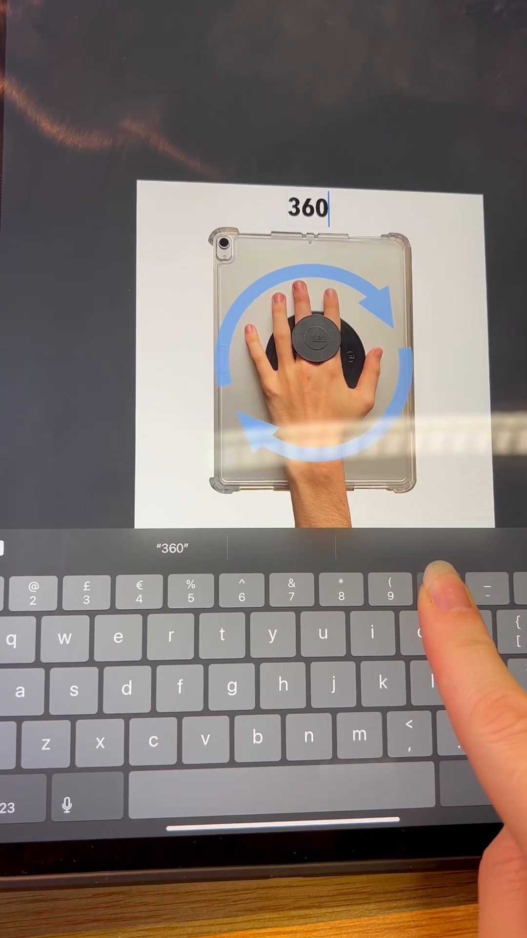
Complete the '360' caption above the hand-strap case picture and switch to the numbers-and-symbols keyboard
text(0)
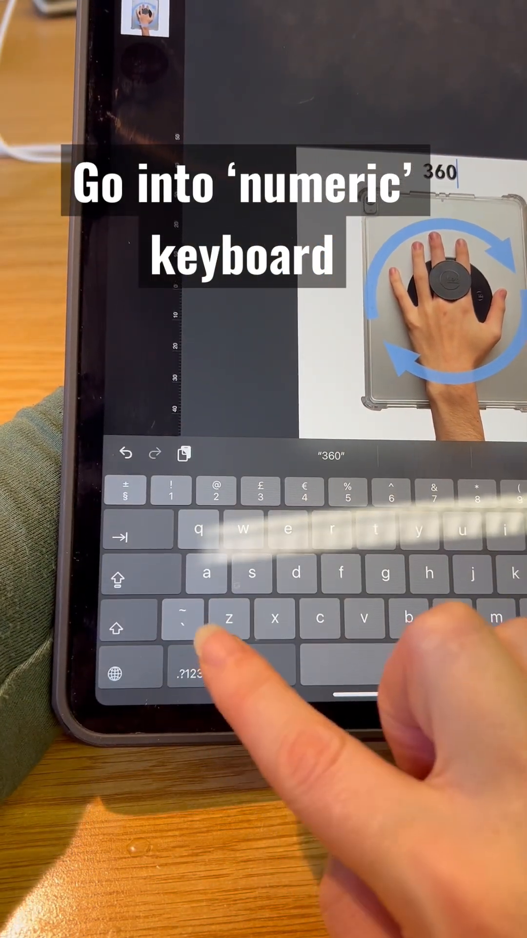
click(185, 679)
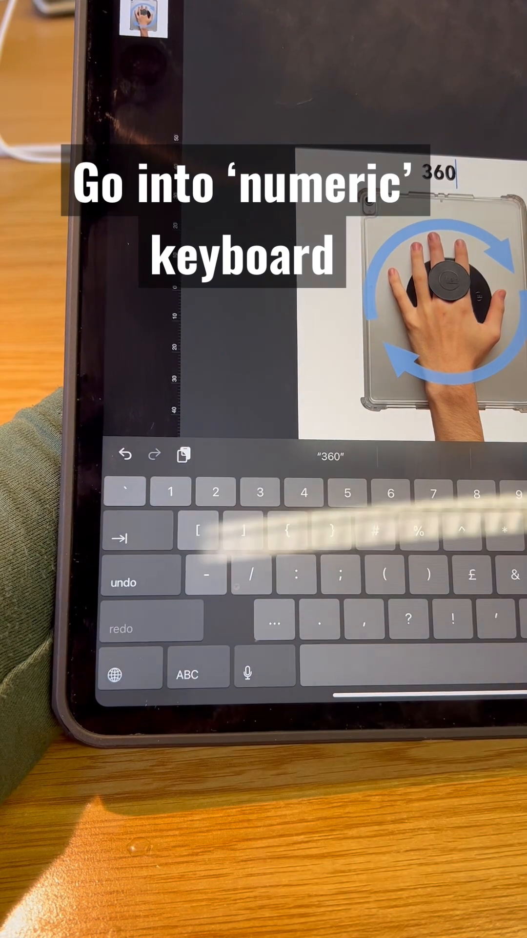